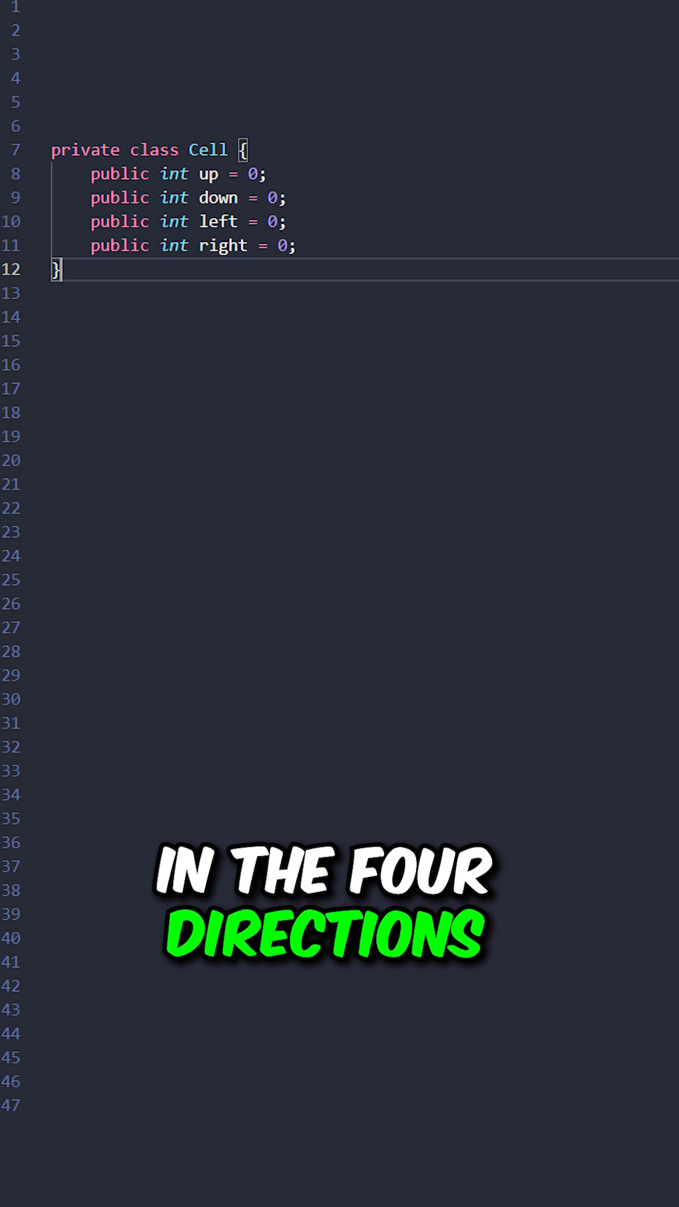
type("public int maxKilledEnemies(char[][] grid) {")
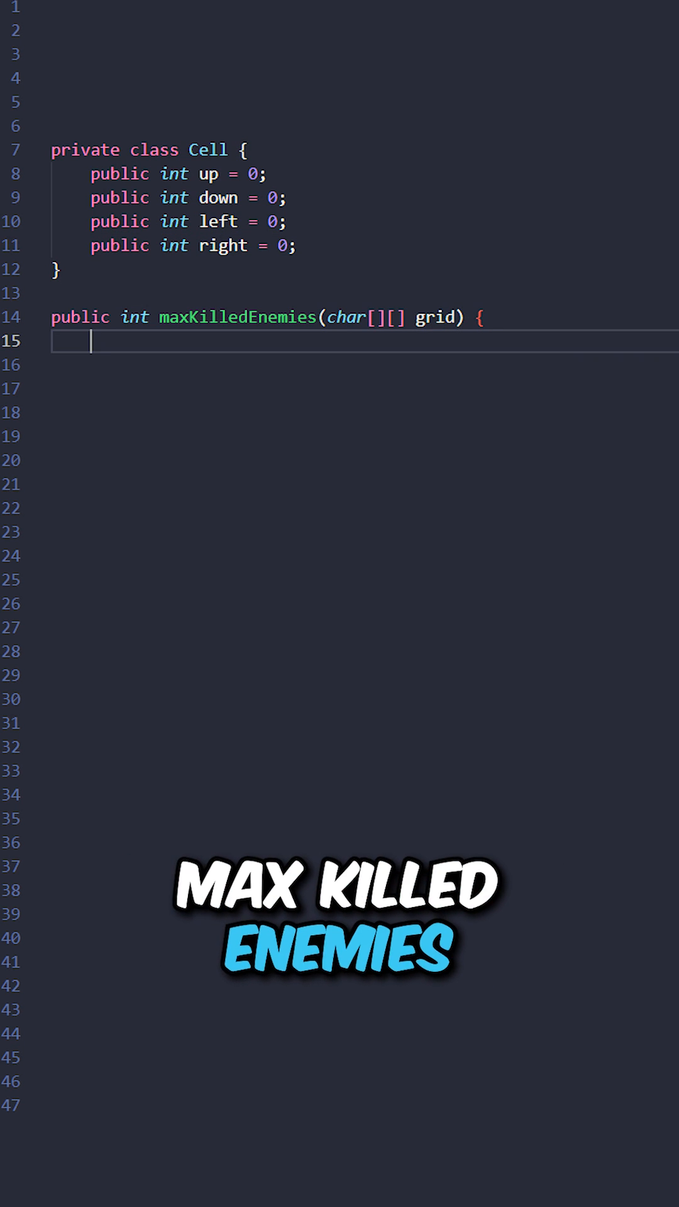
type("int m = grid.length, n = grid[0].length;")
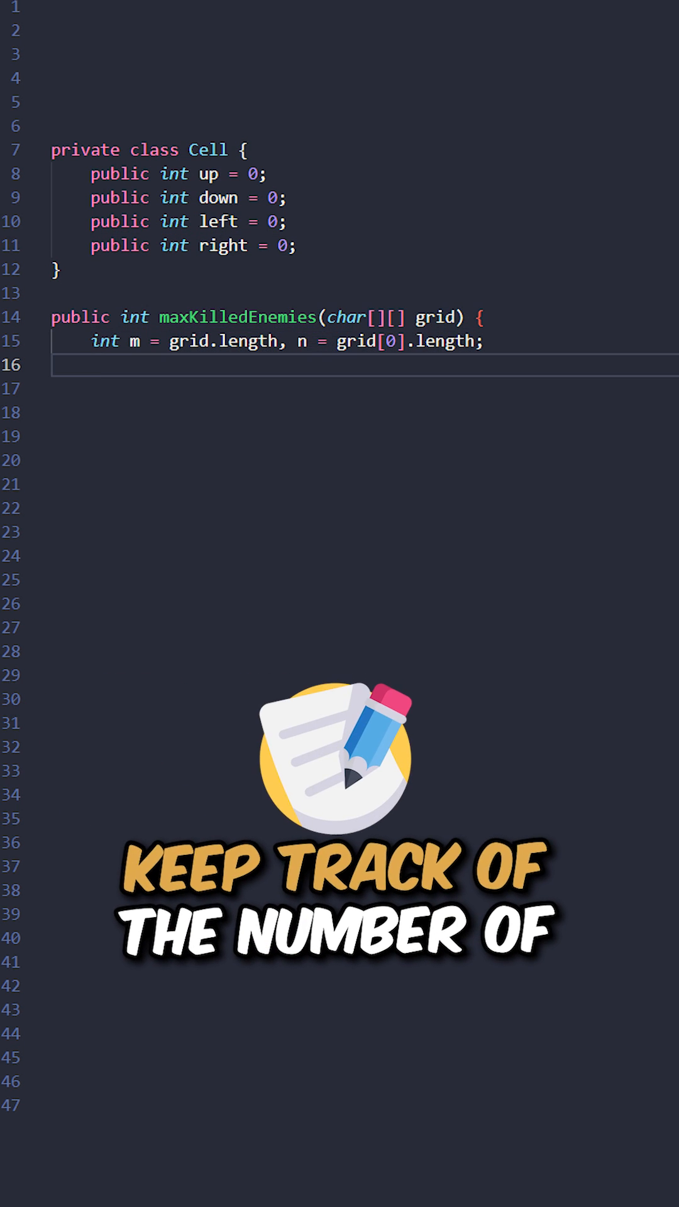
type("Cell[][] c = new Cell[m][n];")
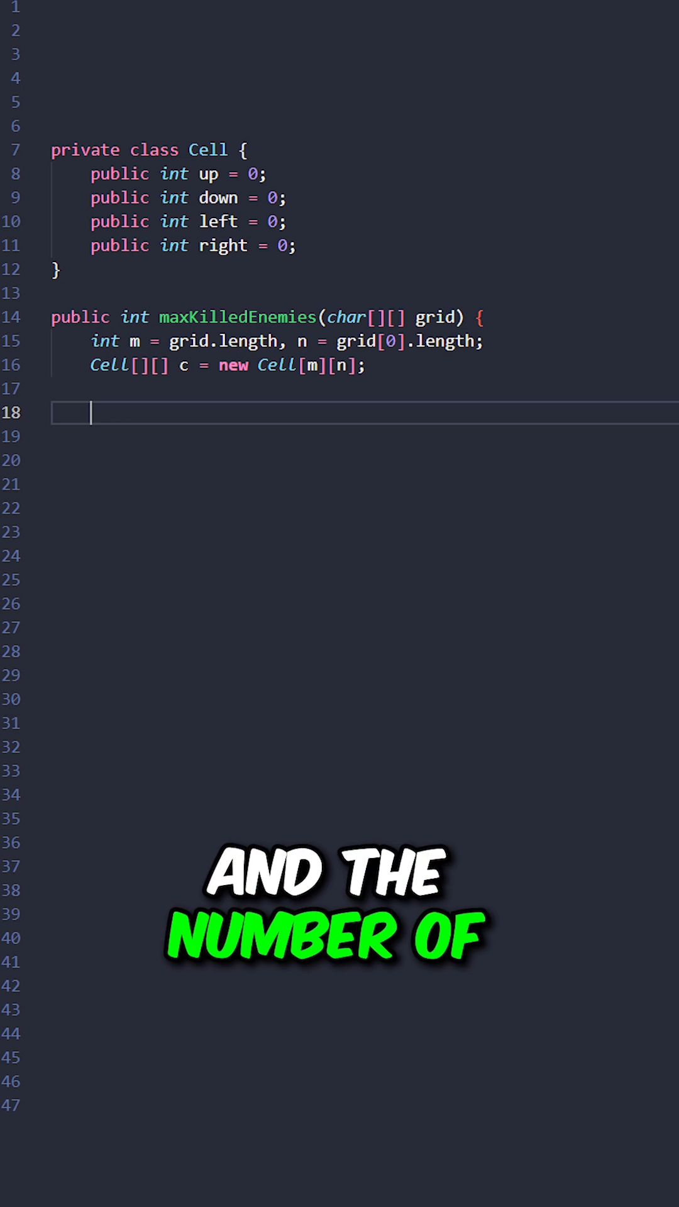
type("getEnemiesUpAndLeft(c, grid, m, n);")
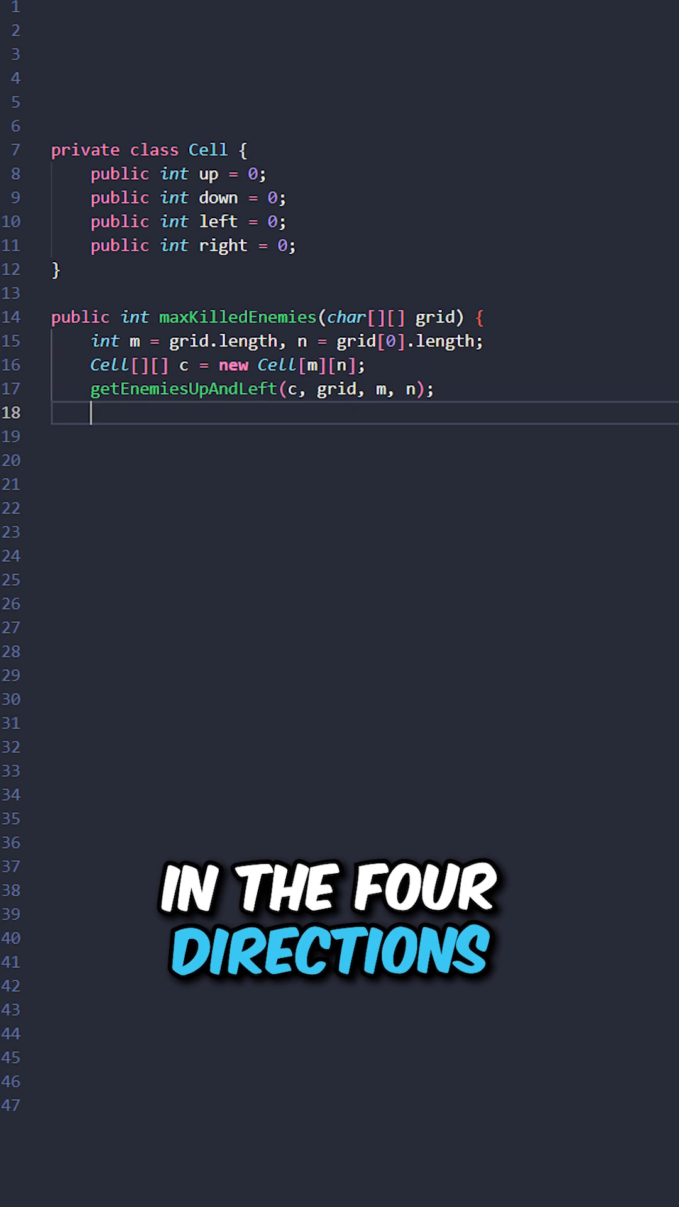
type("getEnemiesDownAndRight(c, grid, m, n);")
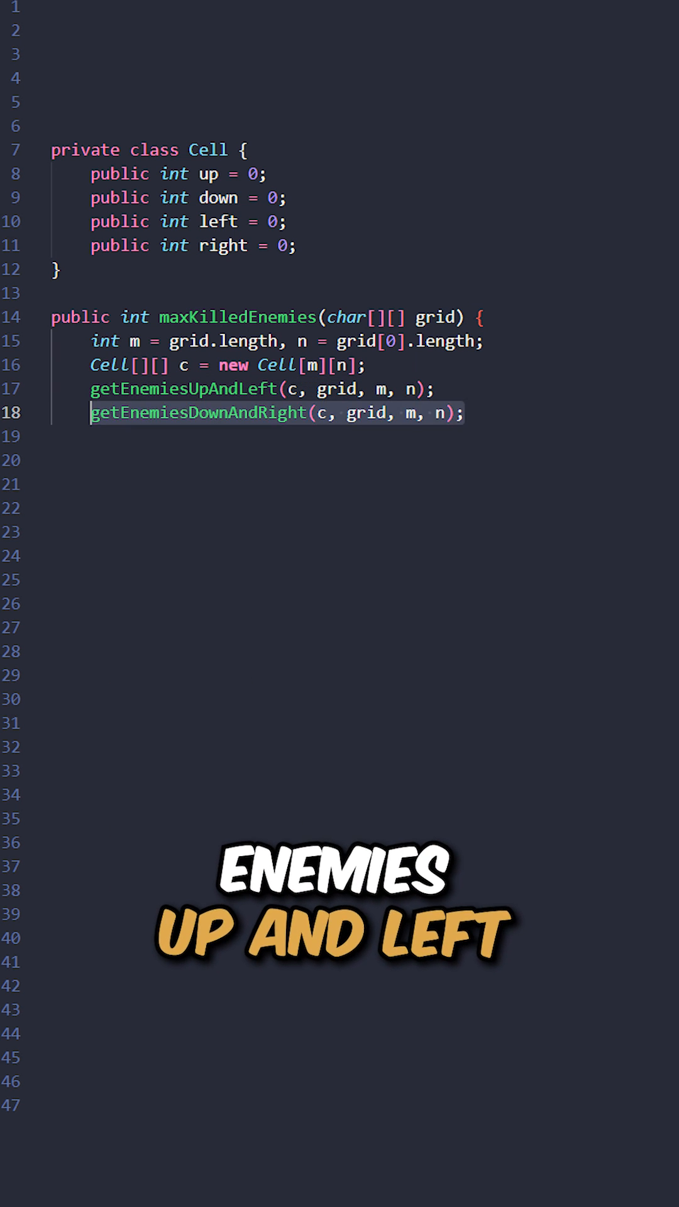
type("return maxKilledEnemies(c, grid, m, n);")
type("cell[r][c] = new Cell();")
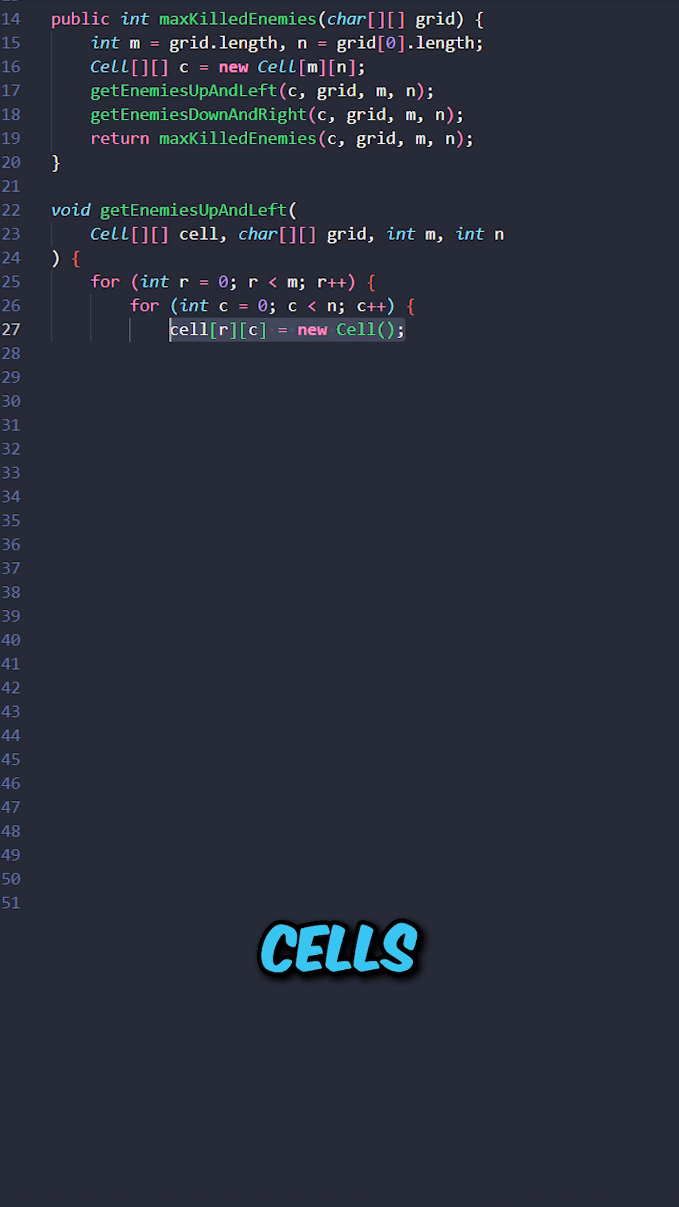
type("if (grid[r][c] == 'W') continue;")
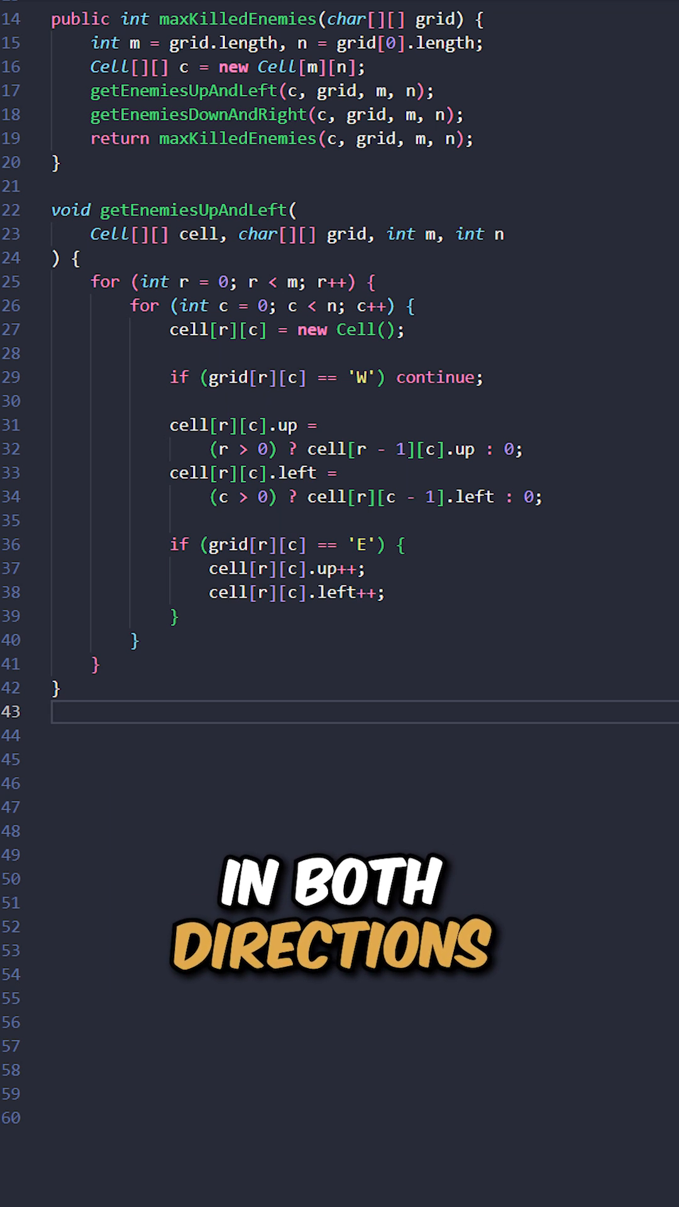
scroll("down", 3)
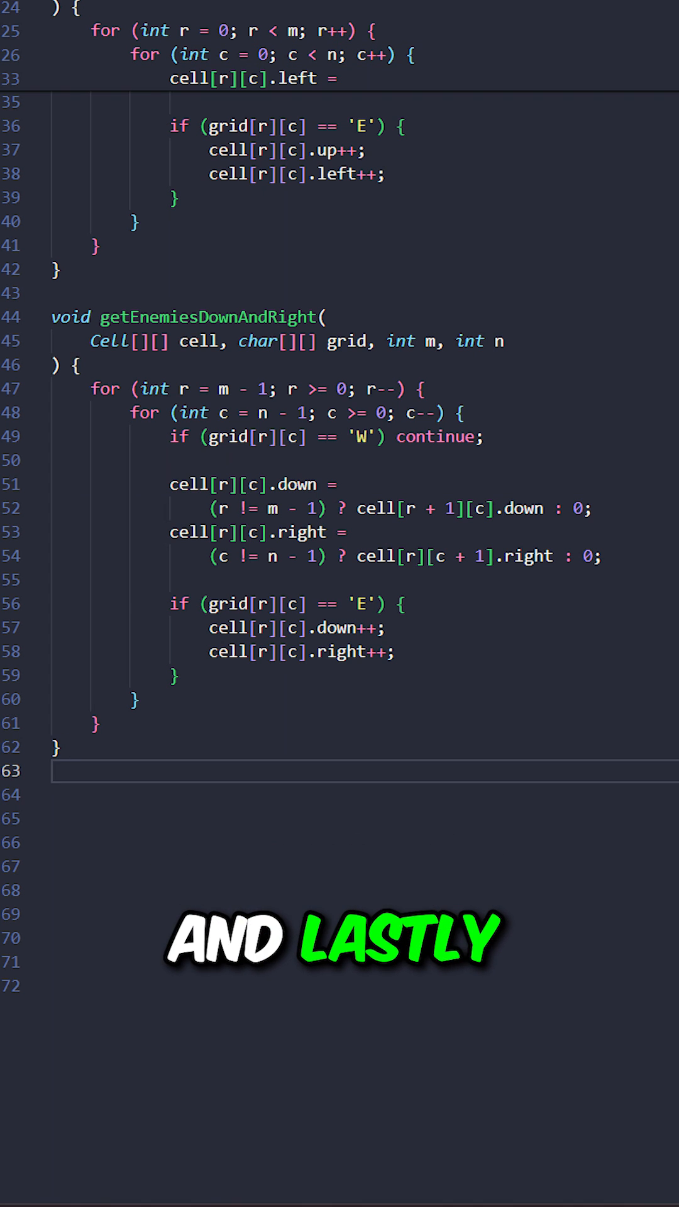
scroll("down", 3)
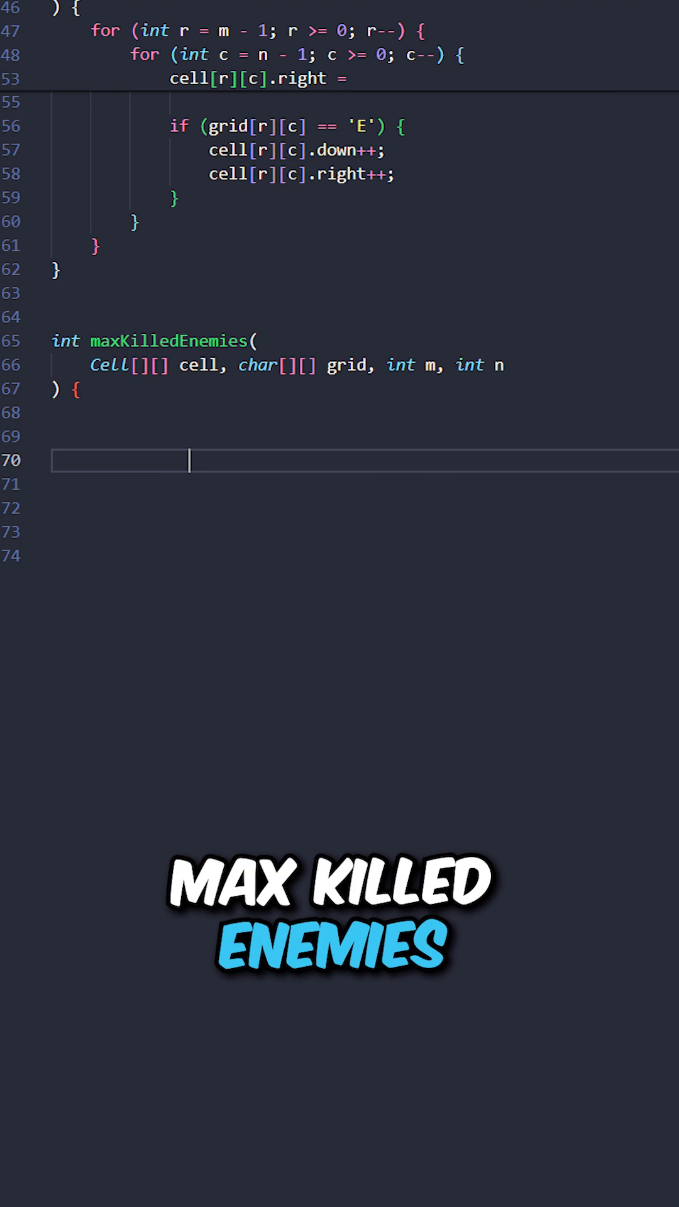